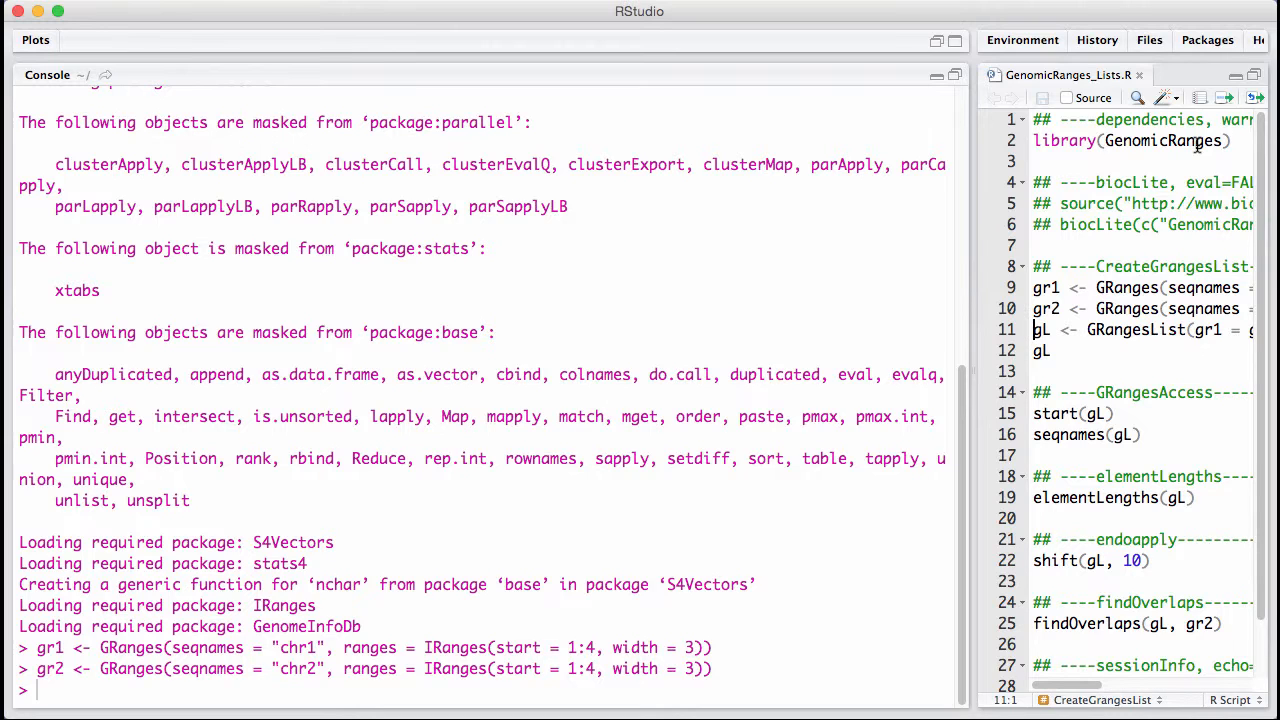
Create gL = GRangesList(gr1 = gr1, gr2 = gr2) and print gL to show both elements.
type("g")
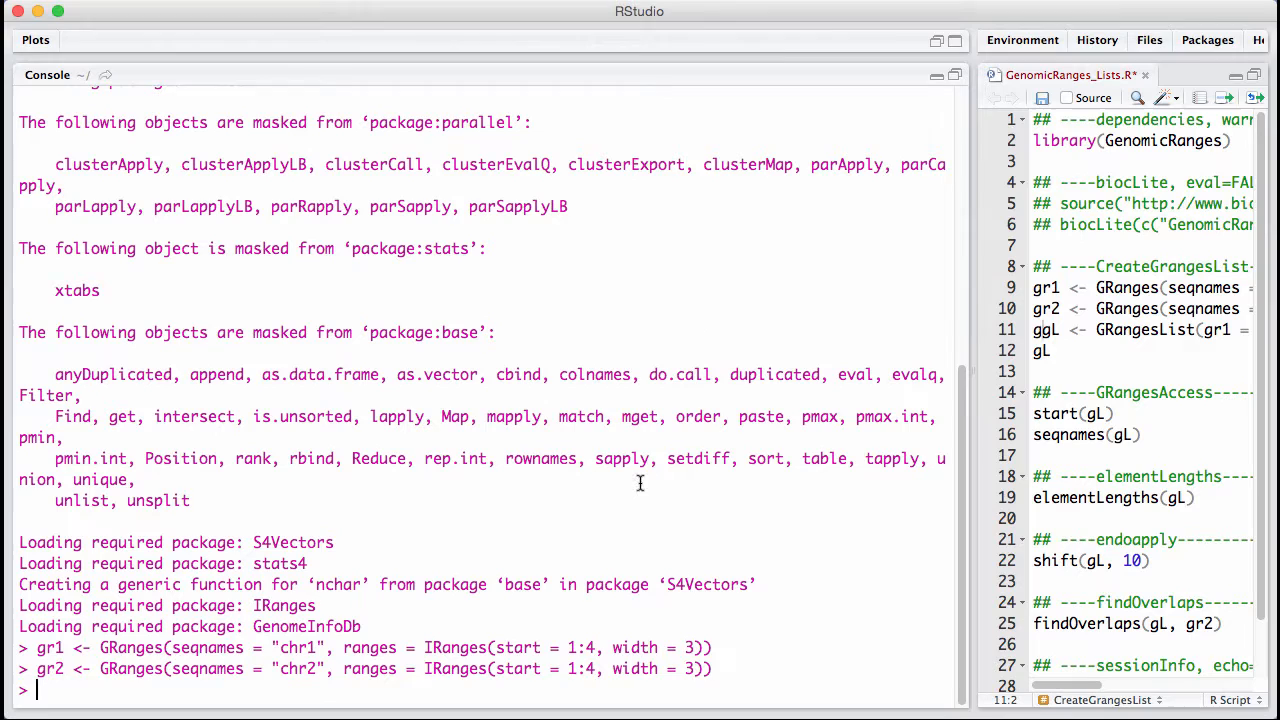
type("gL =")
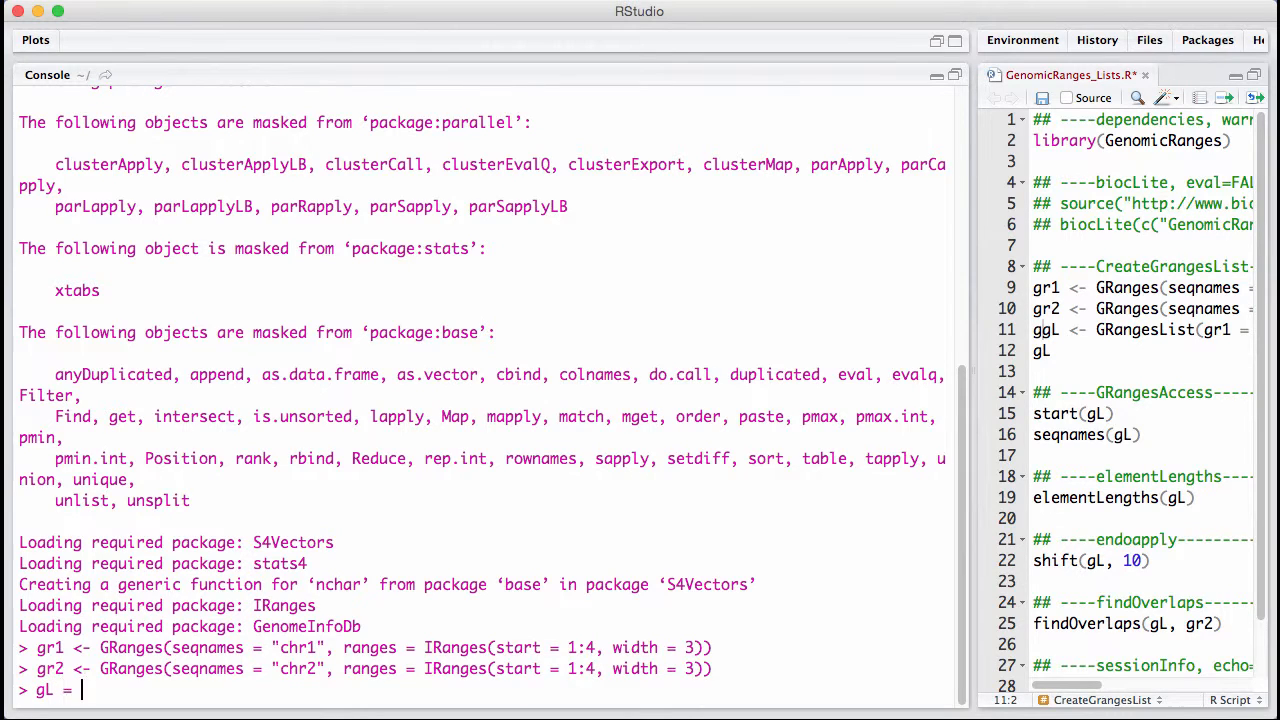
type("GRanges")
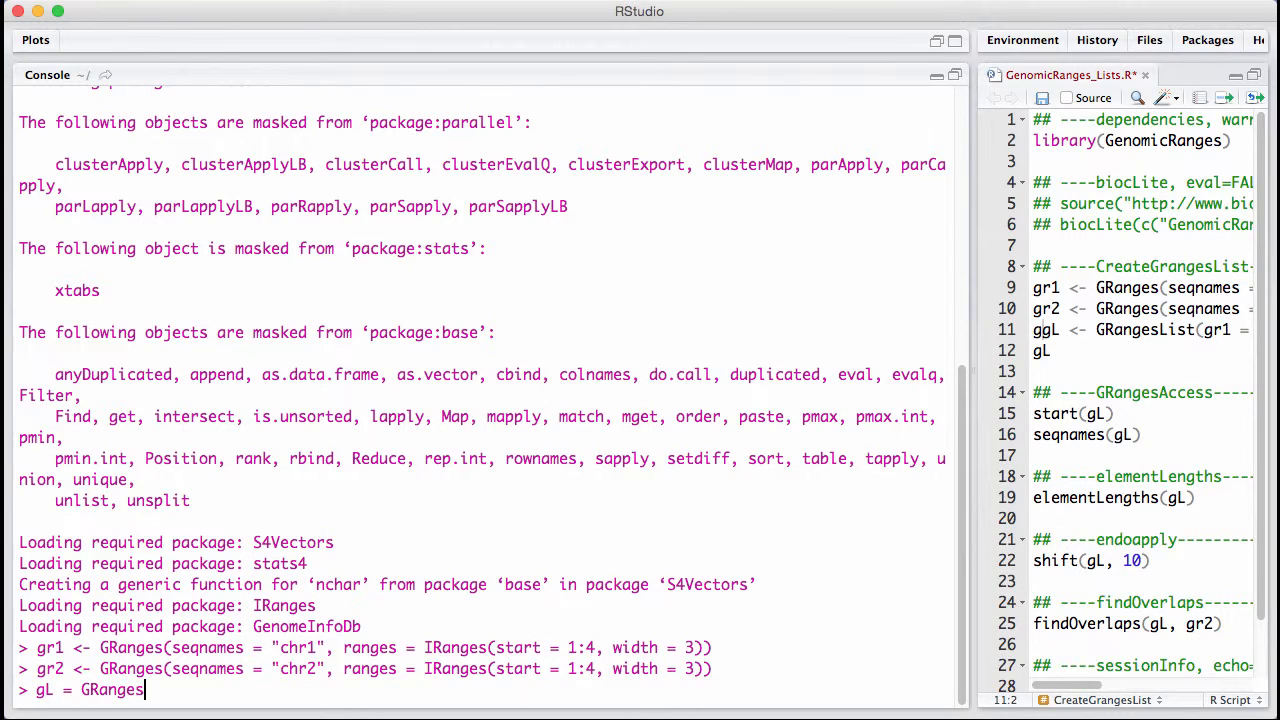
type("List()")
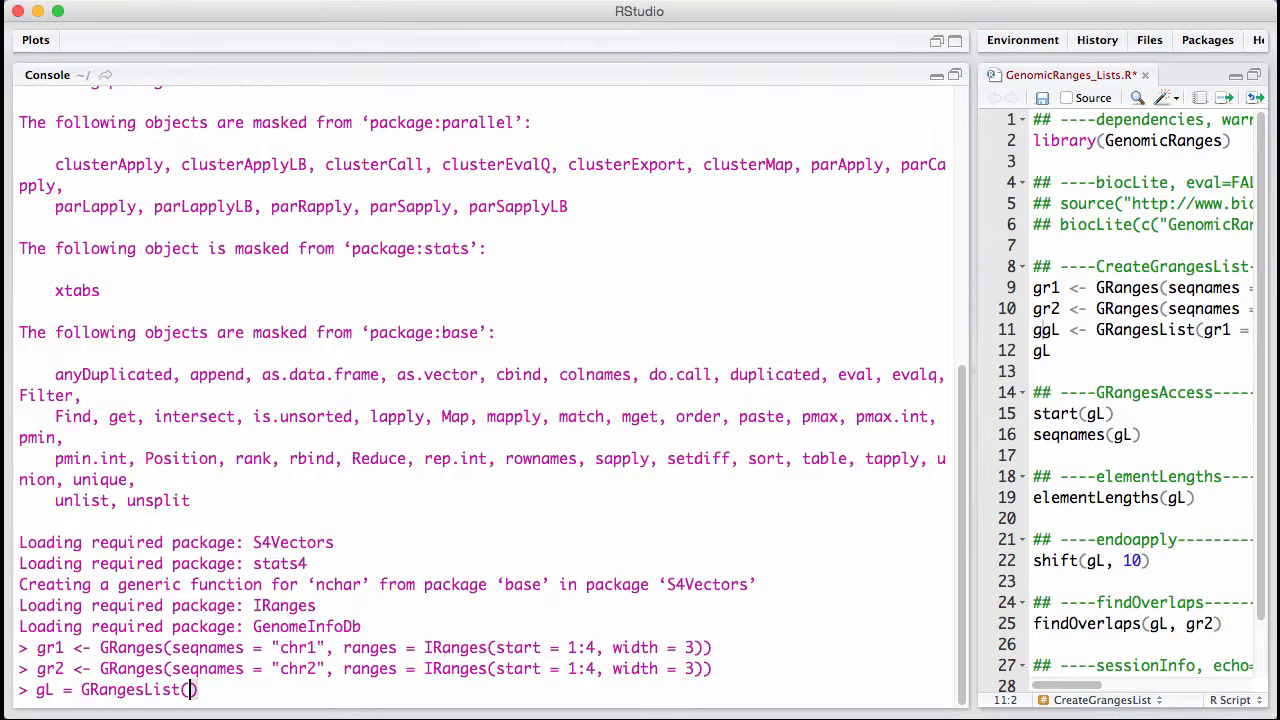
type("gr1 = gr1,")
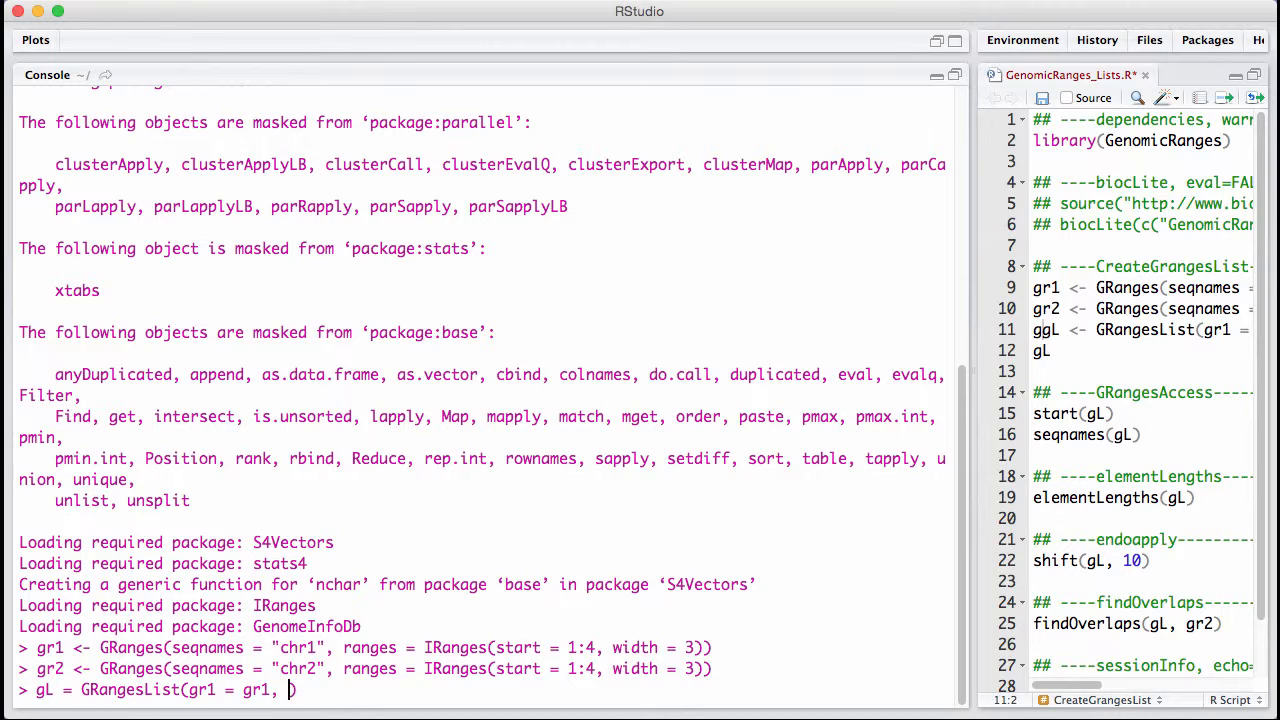
type("gr2 = gr")
type("gL")
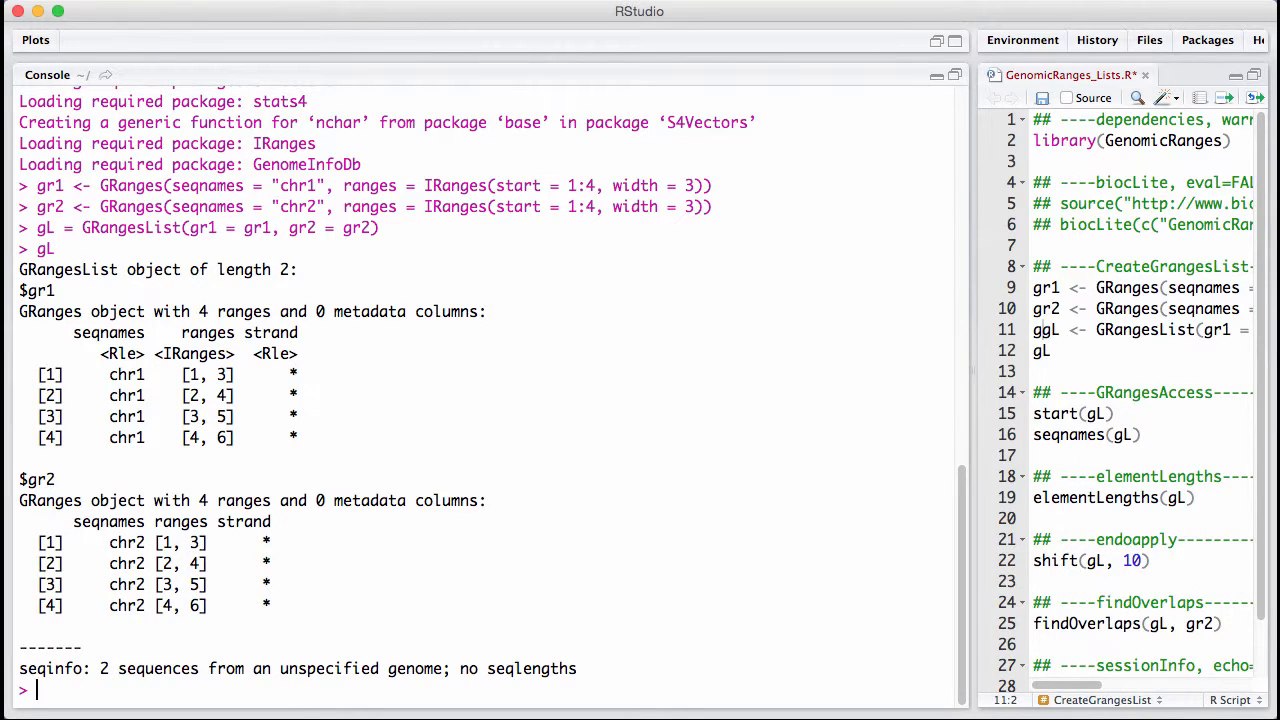
Extract gr1 via gL[1], gL[[1]] and gL$gr1, then print gL again.
type("g")
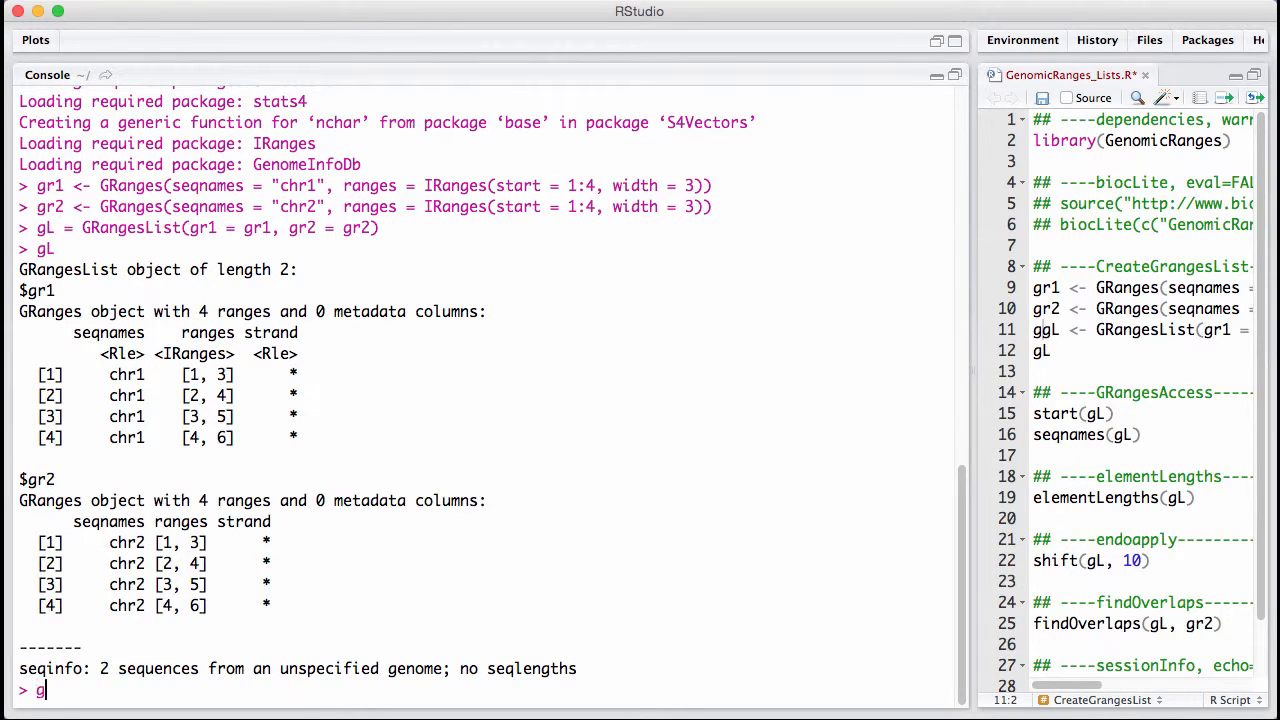
type("L[1]")
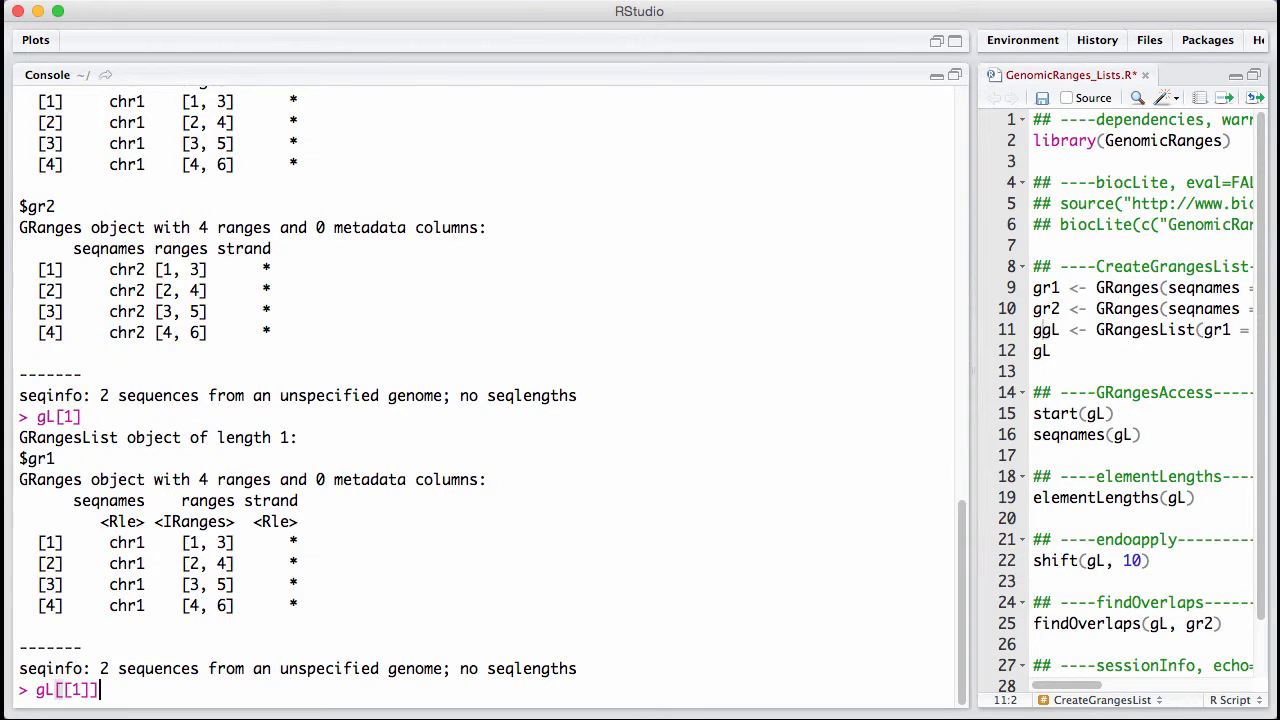
key("enter")
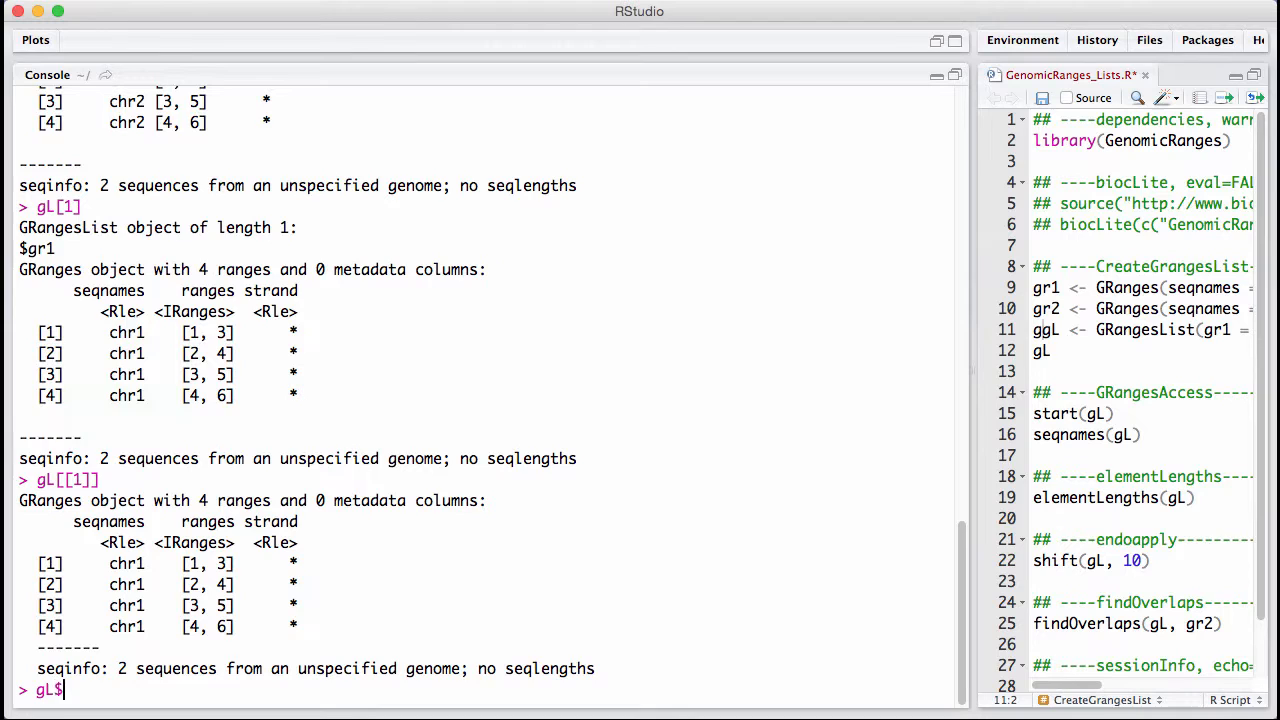
type("gr1")
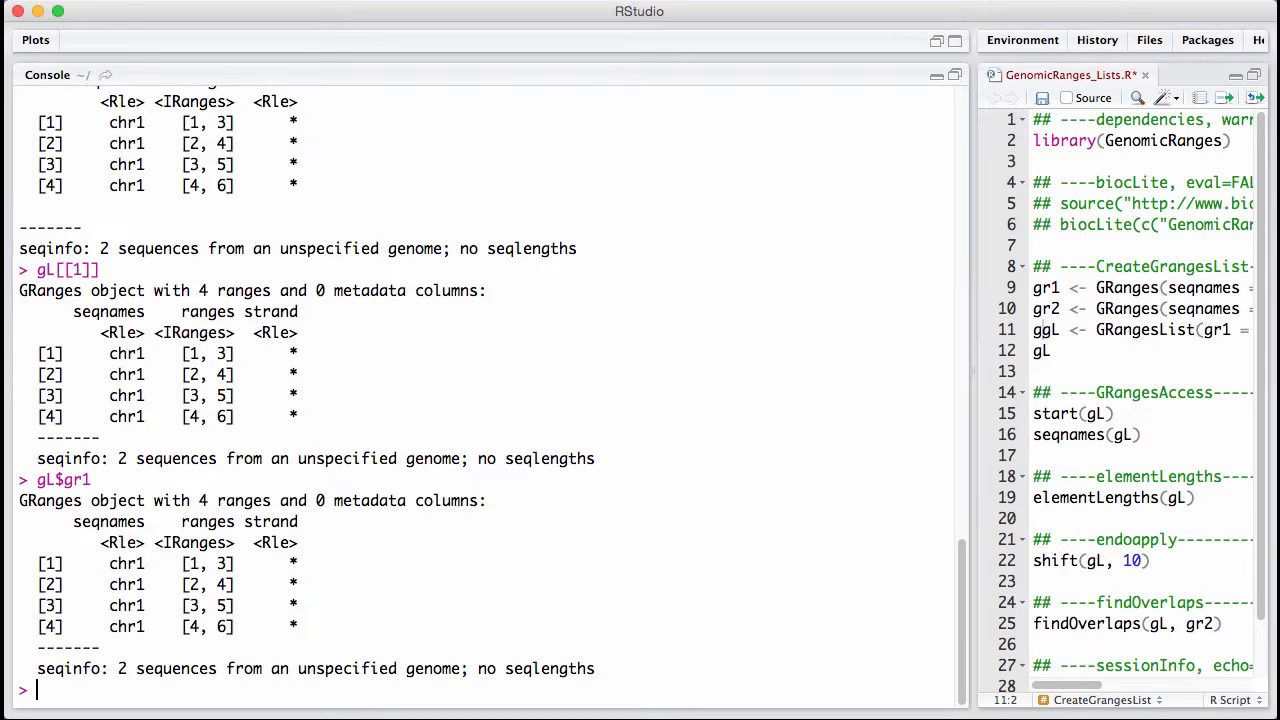
type("g")
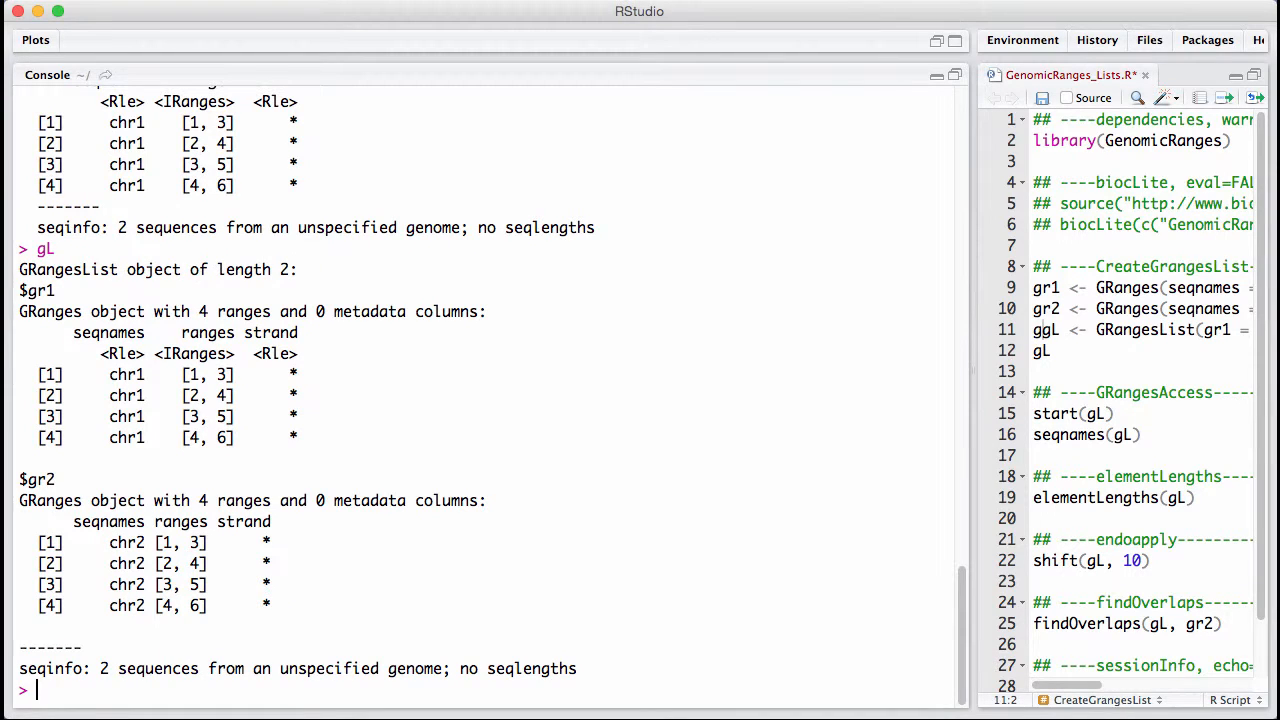
Print start(gL), seqnames(gL) and elementLengths(gL), giving starts 1–4, chr1/chr2 runs and lengths 4.
type("start(")
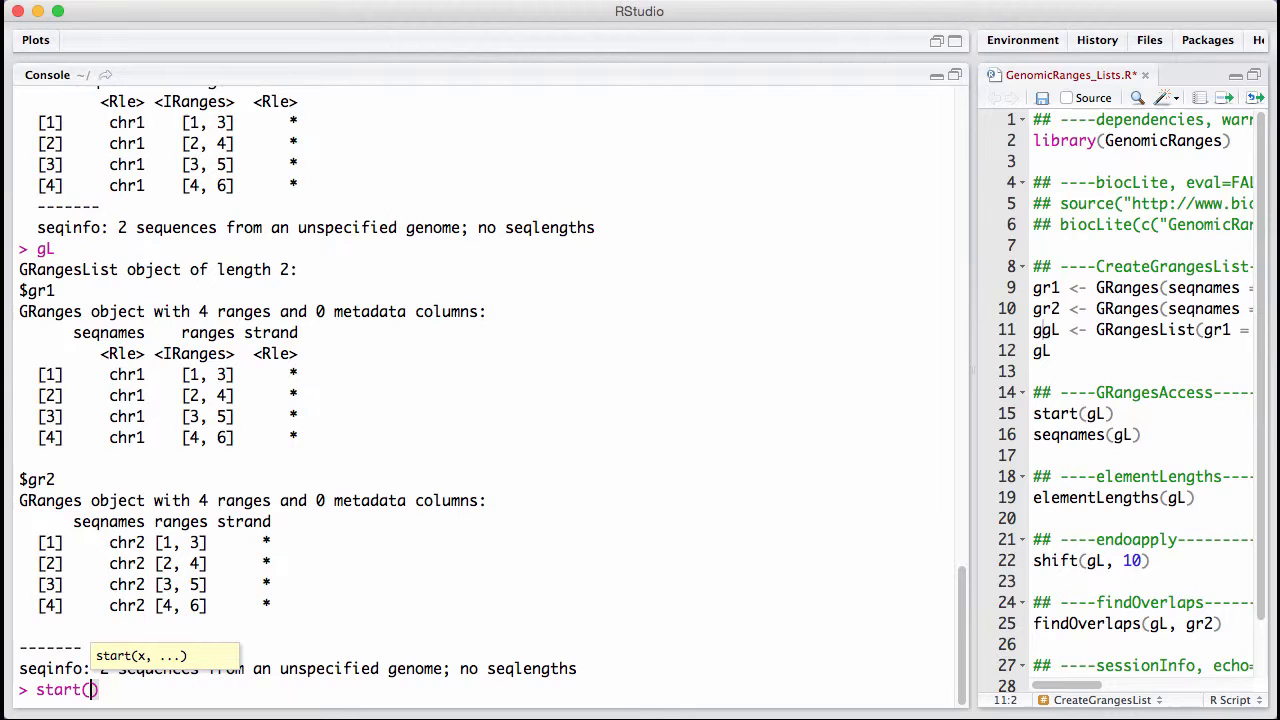
type("gL")
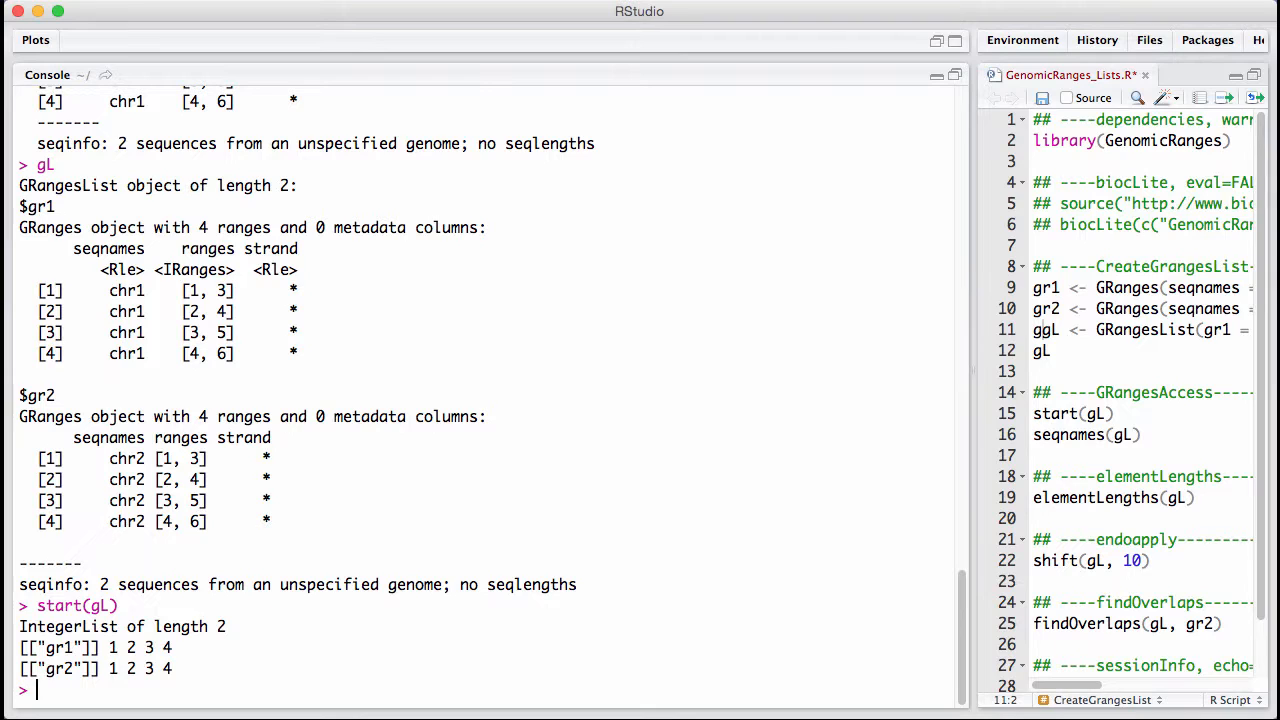
type("seqnames")
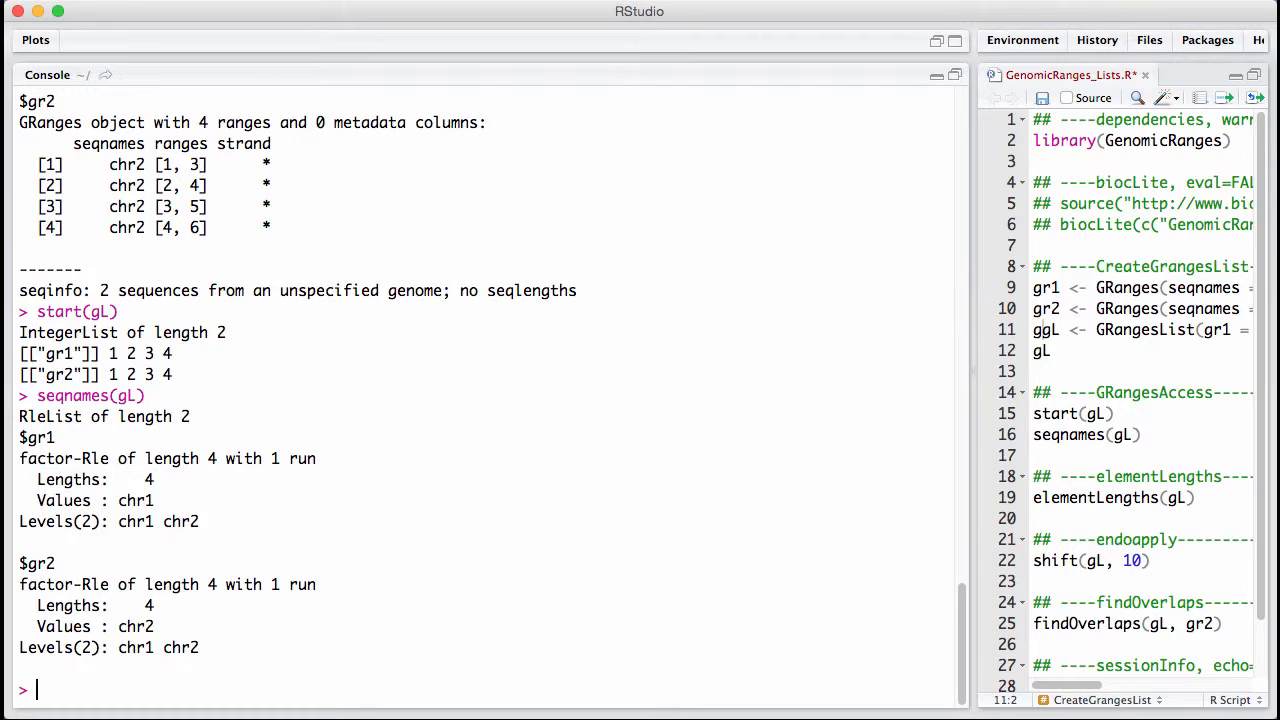
type("elel")
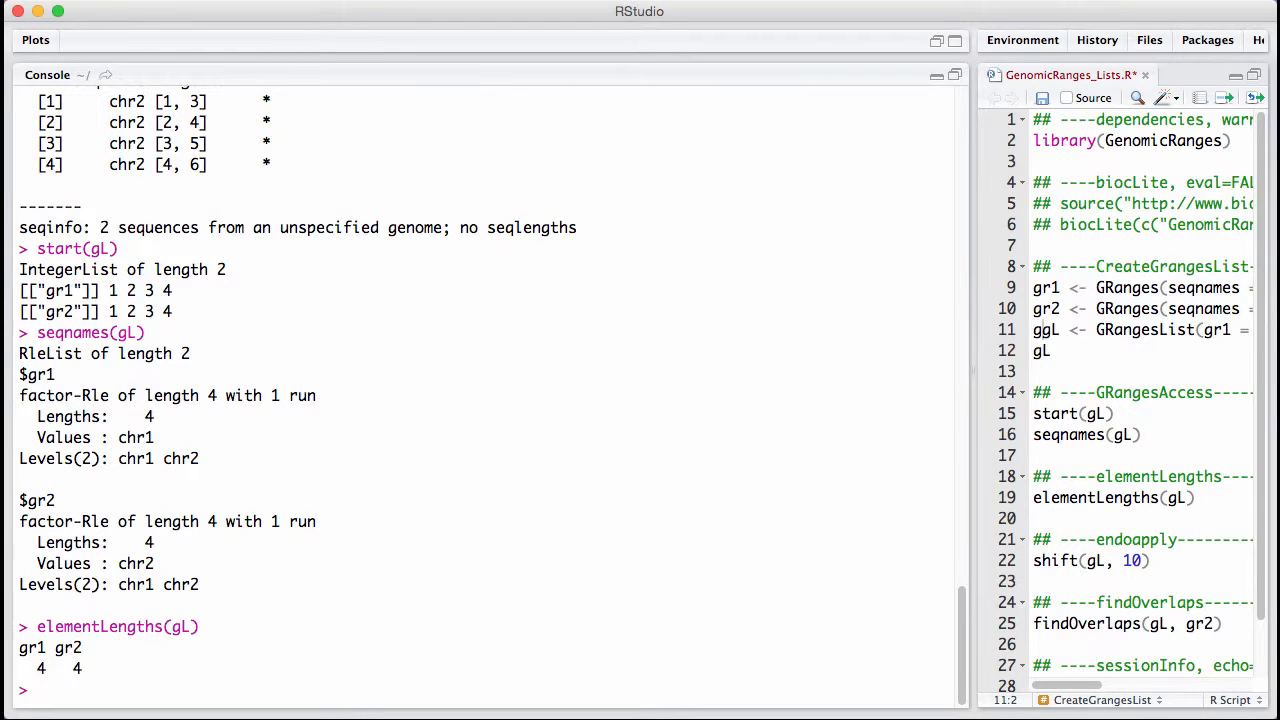
Run sapply(gL, length) to get 4 and 4, then shift(gL, 10) moving ranges to 11–16.
type("sapply(g")
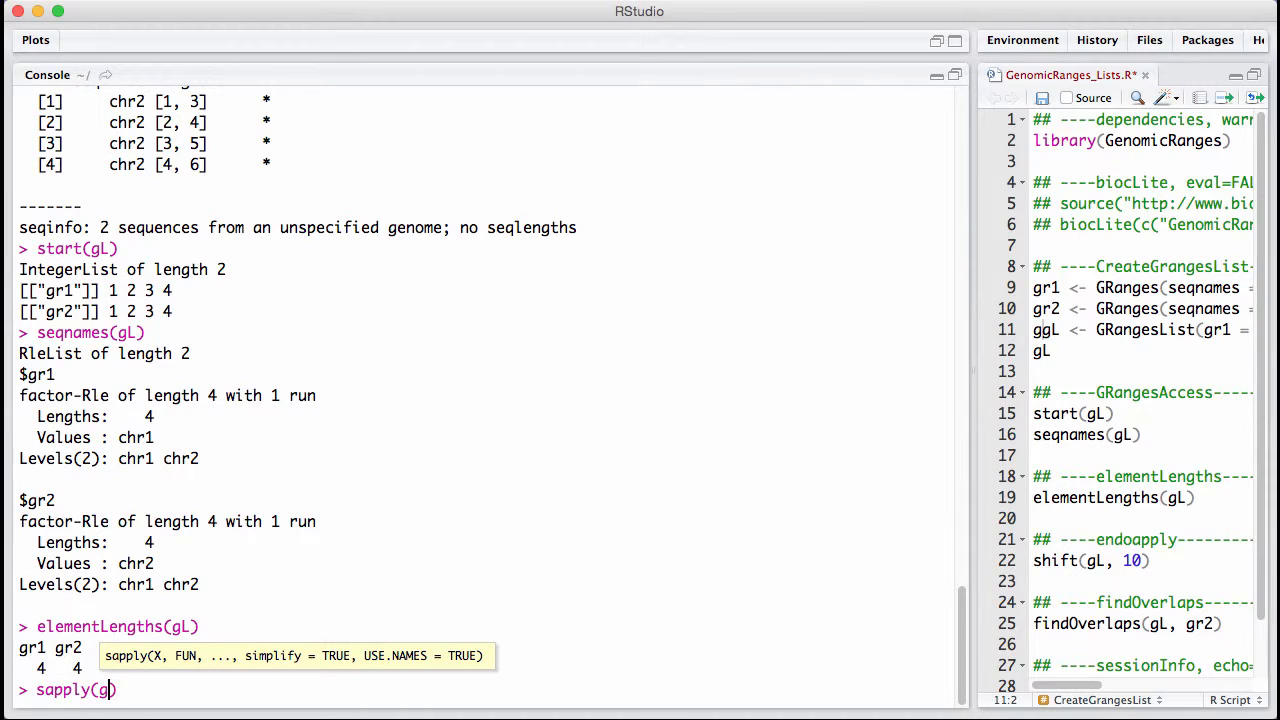
type("L, length")
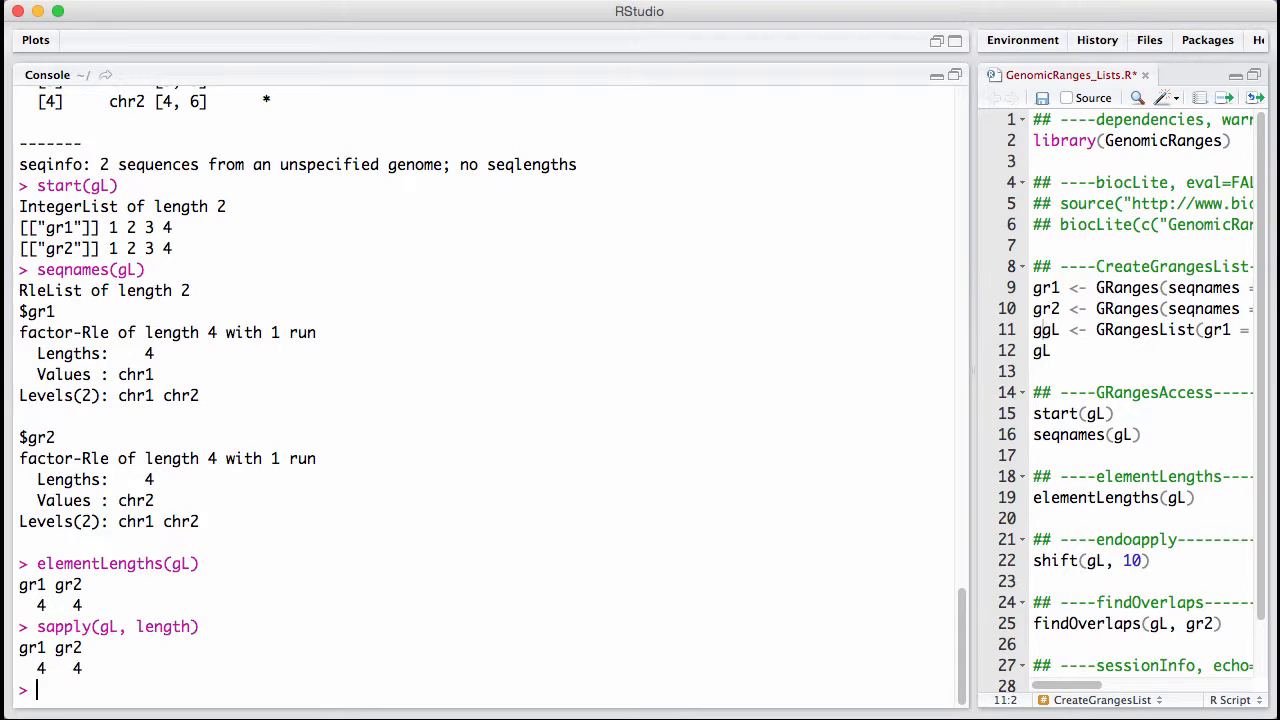
type("sh")
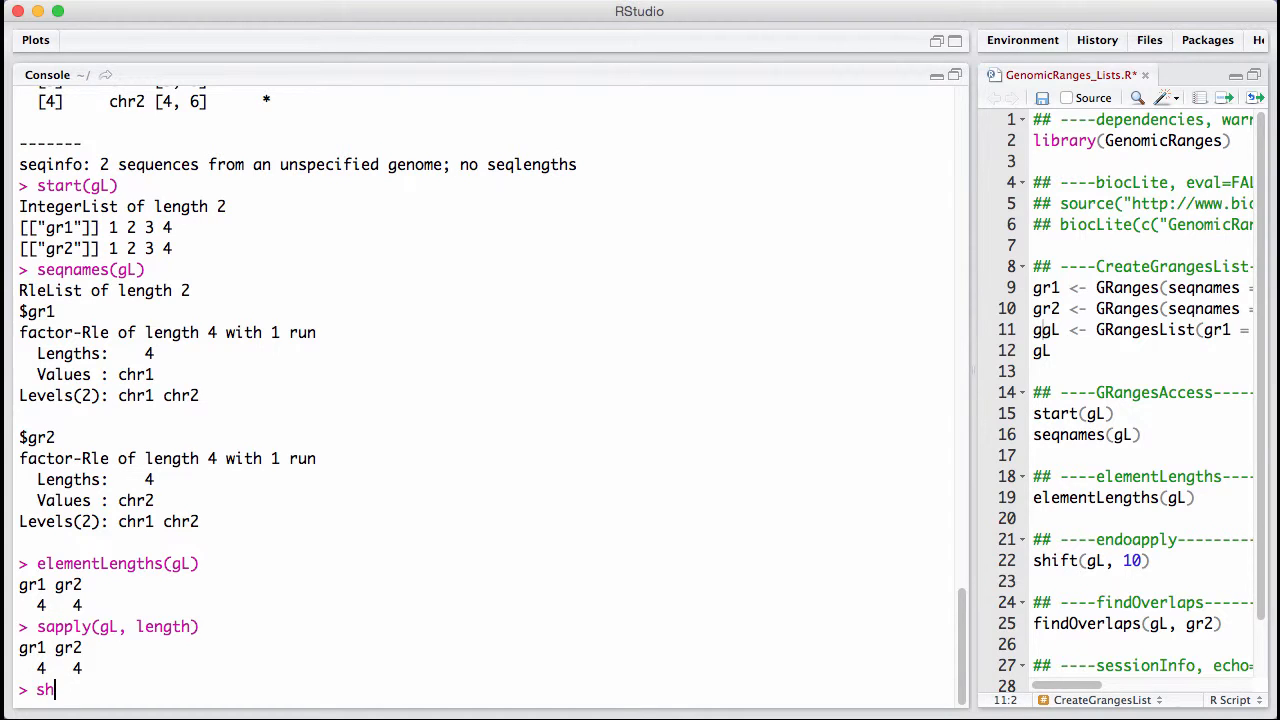
type("ift(")
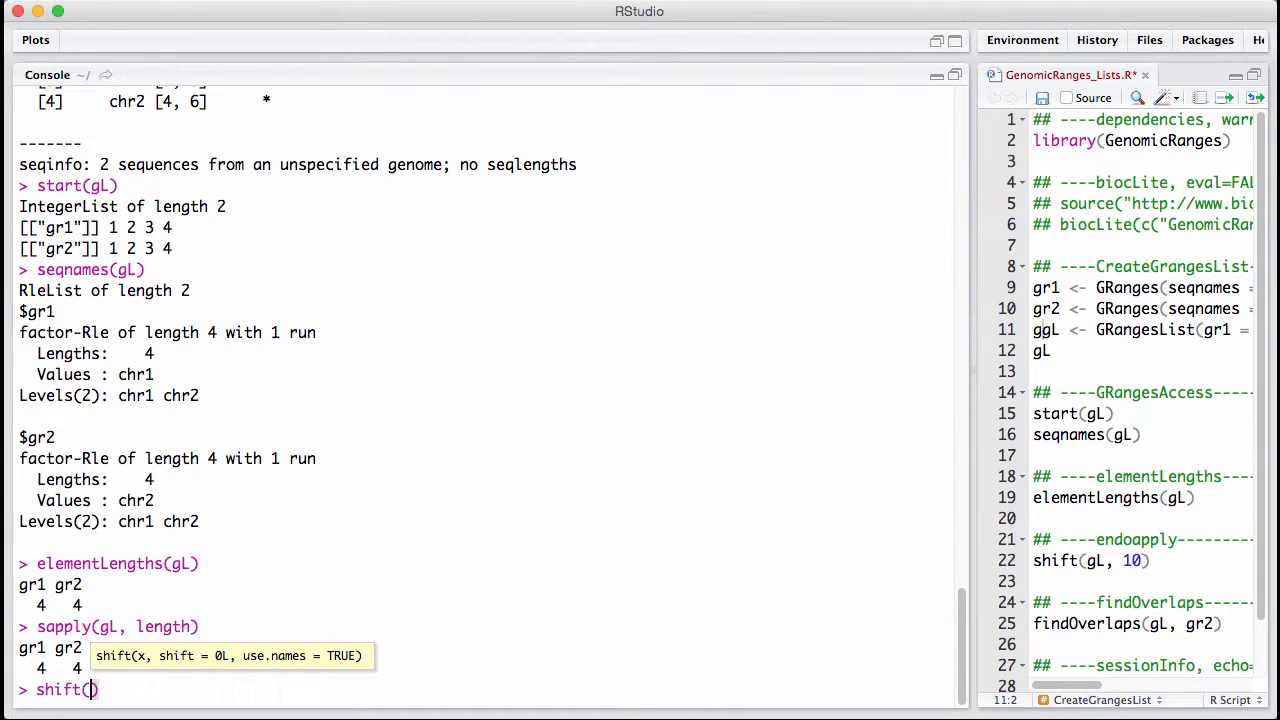
type("gL, 10")
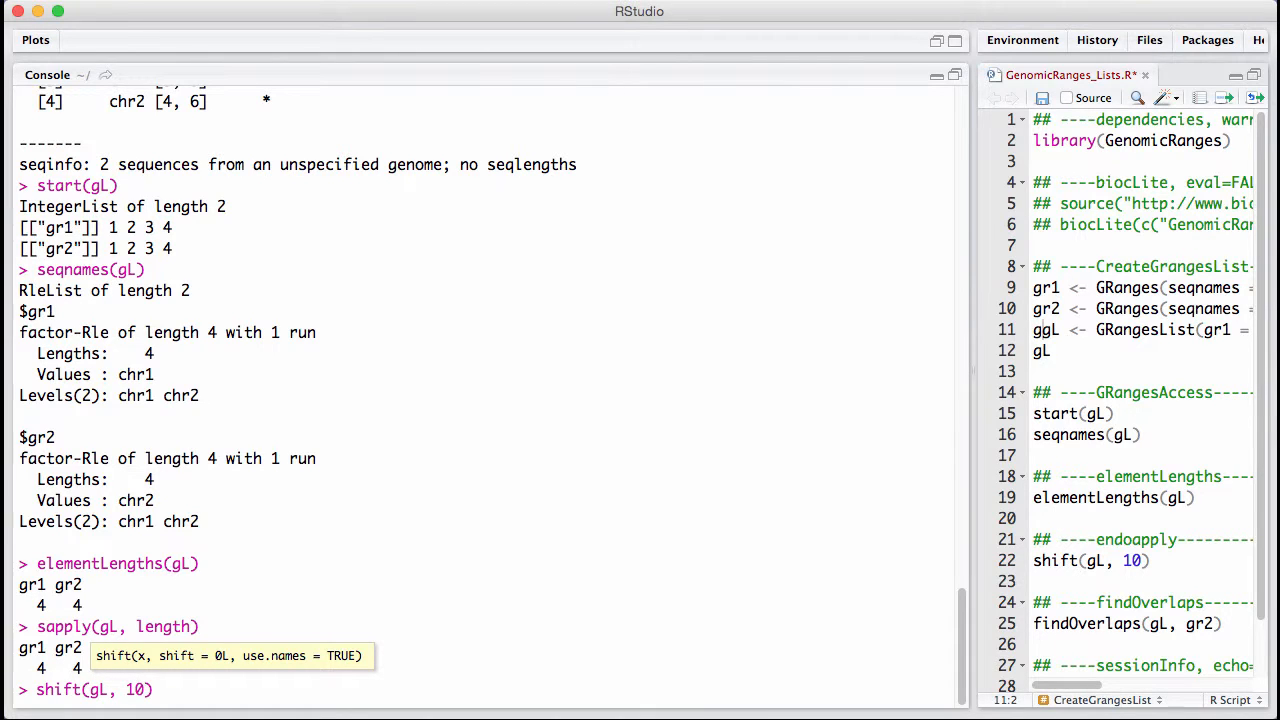
key("Return")
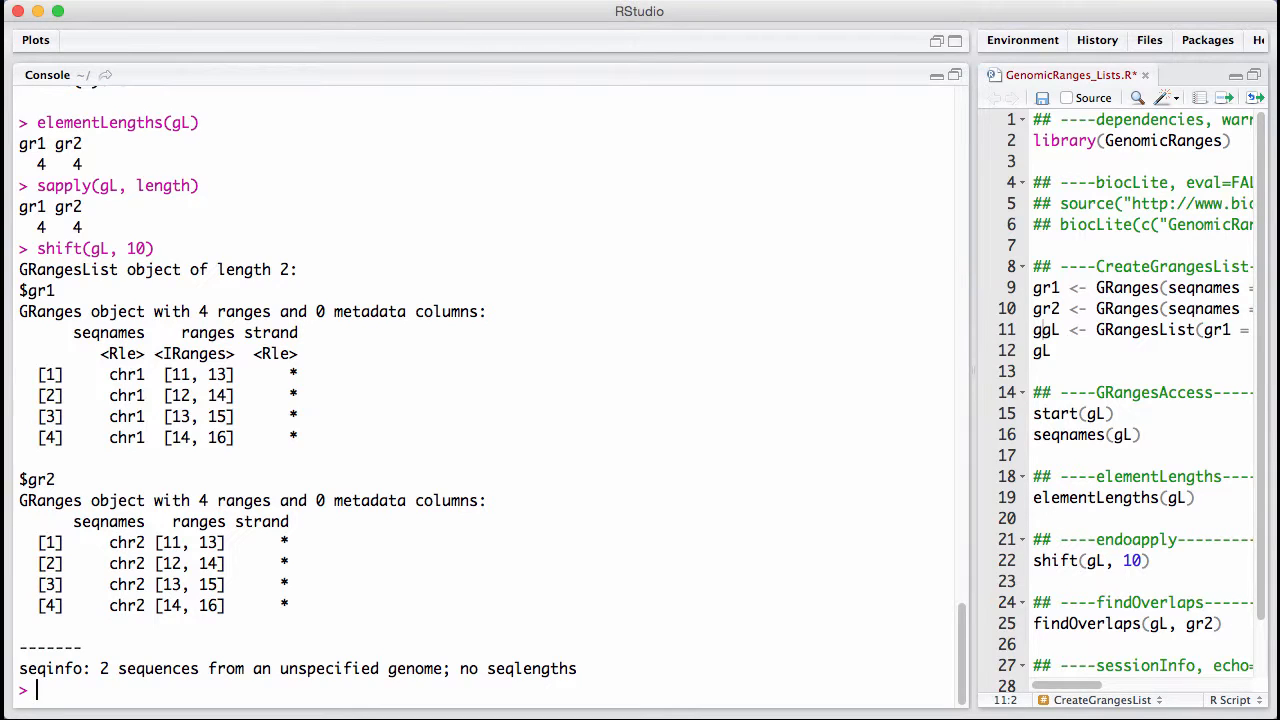
Run findOverlaps(gL, gr2) for 4 hits and findOverlaps(gL, gL) for 2 self-hits.
type("findOverlaps(")
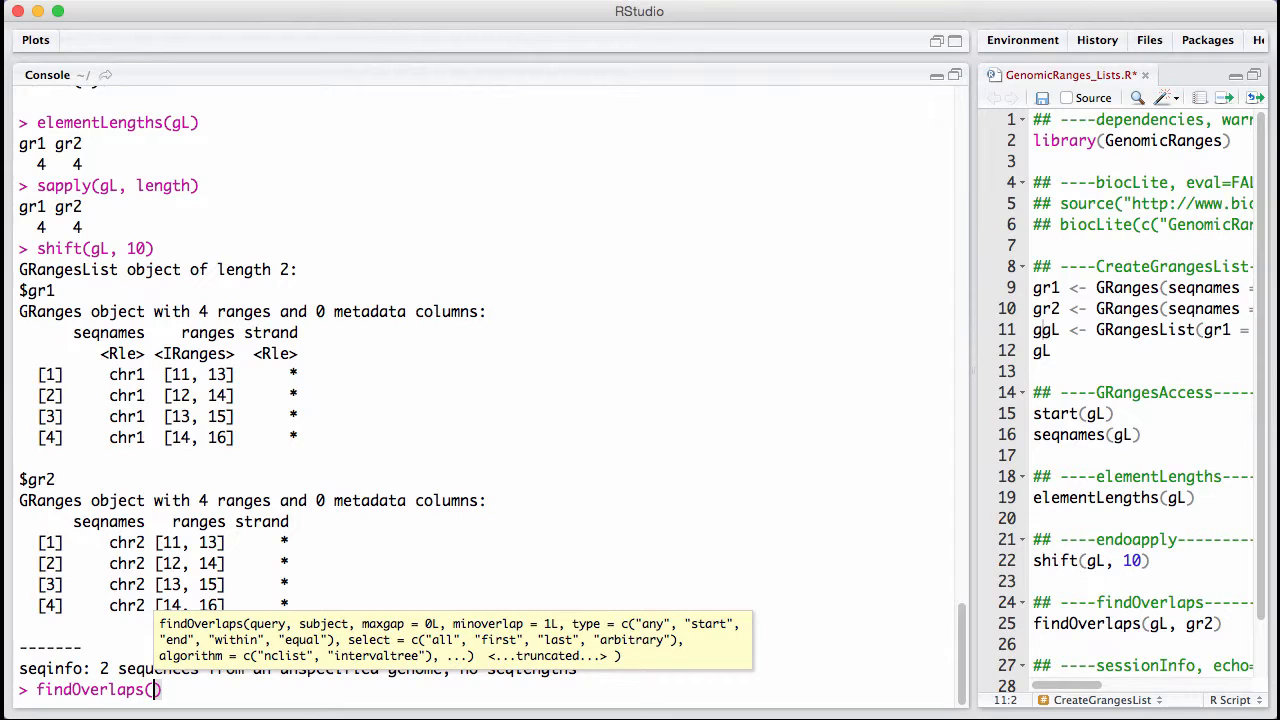
type("gL, gr2")
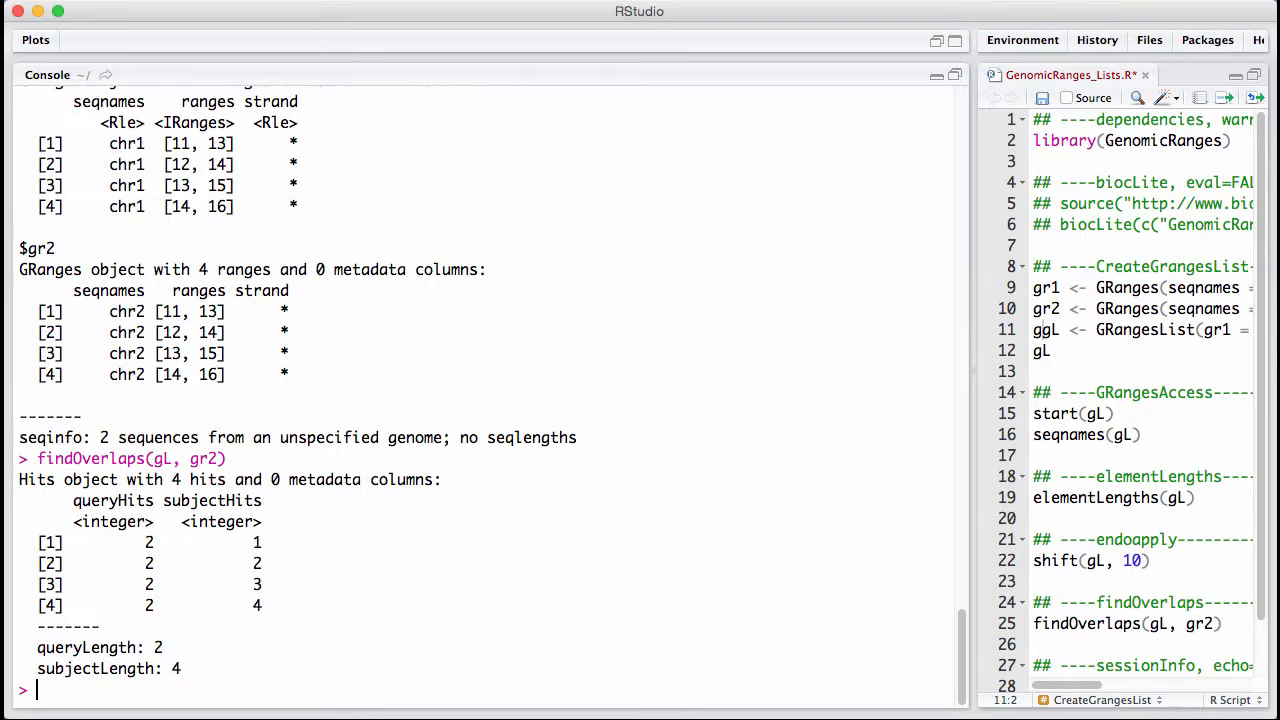
type("findOverlaps(gL, g")
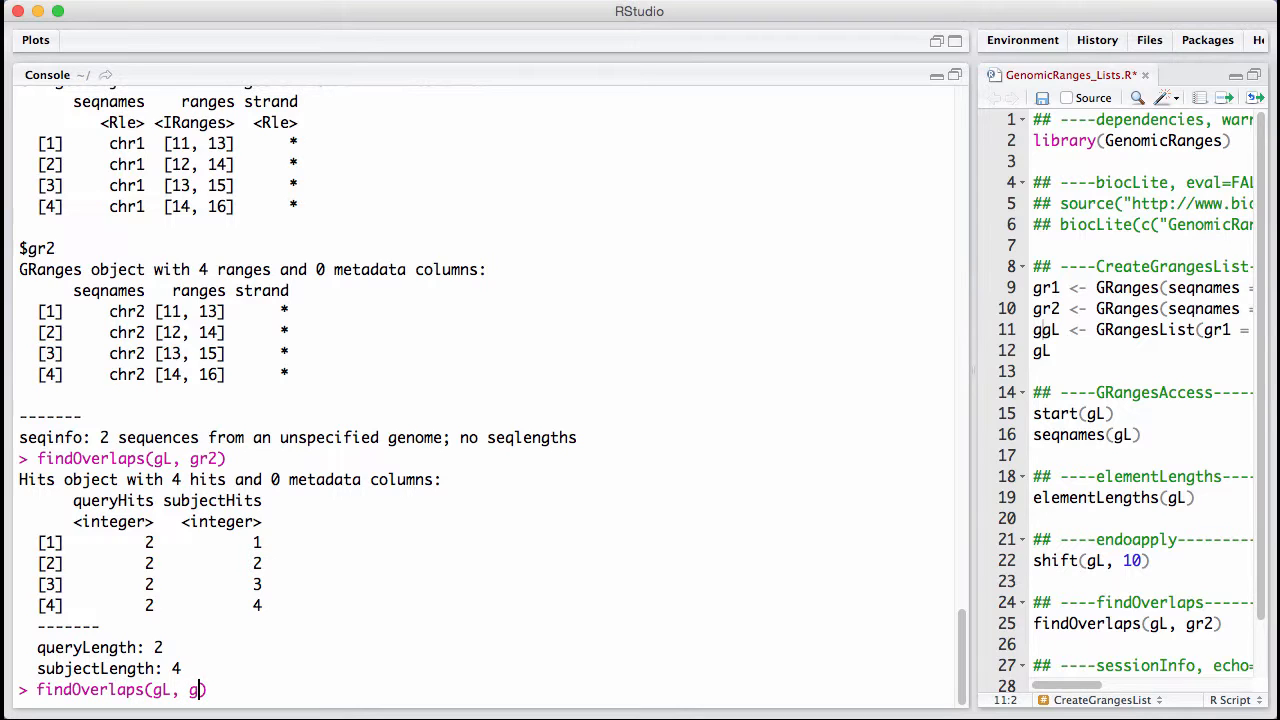
type("L")
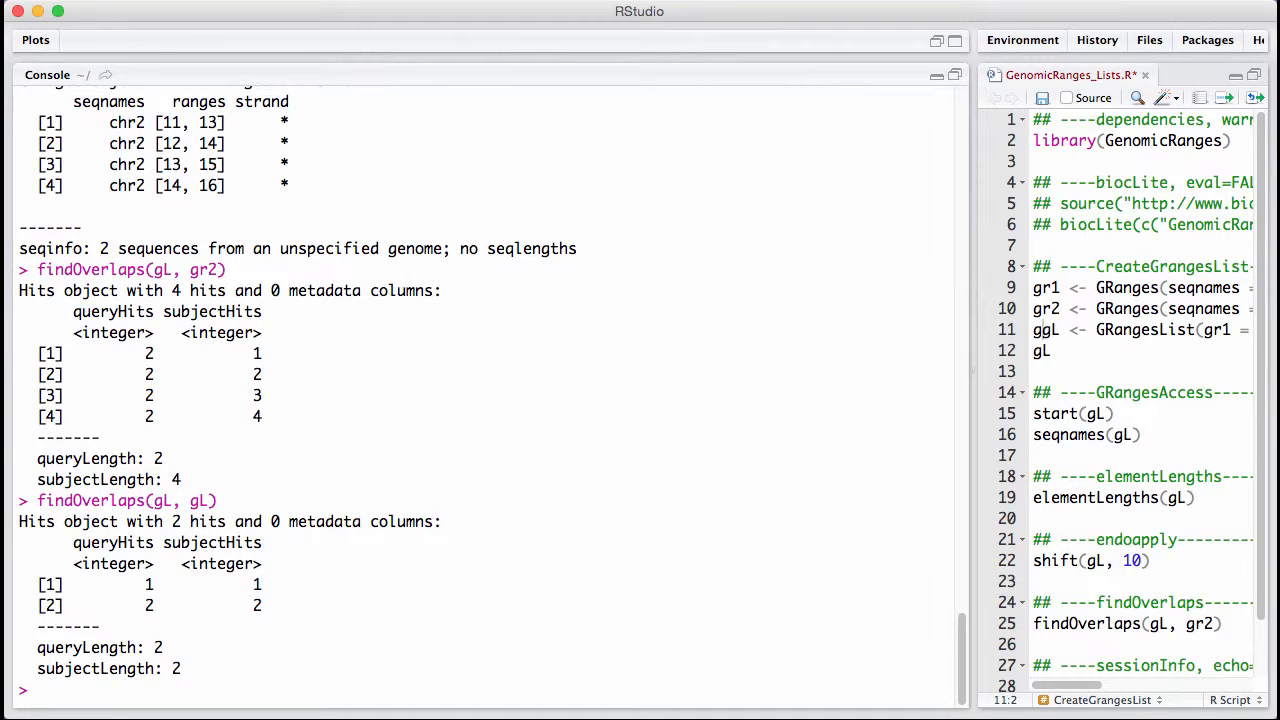
mouse_move(739, 478)
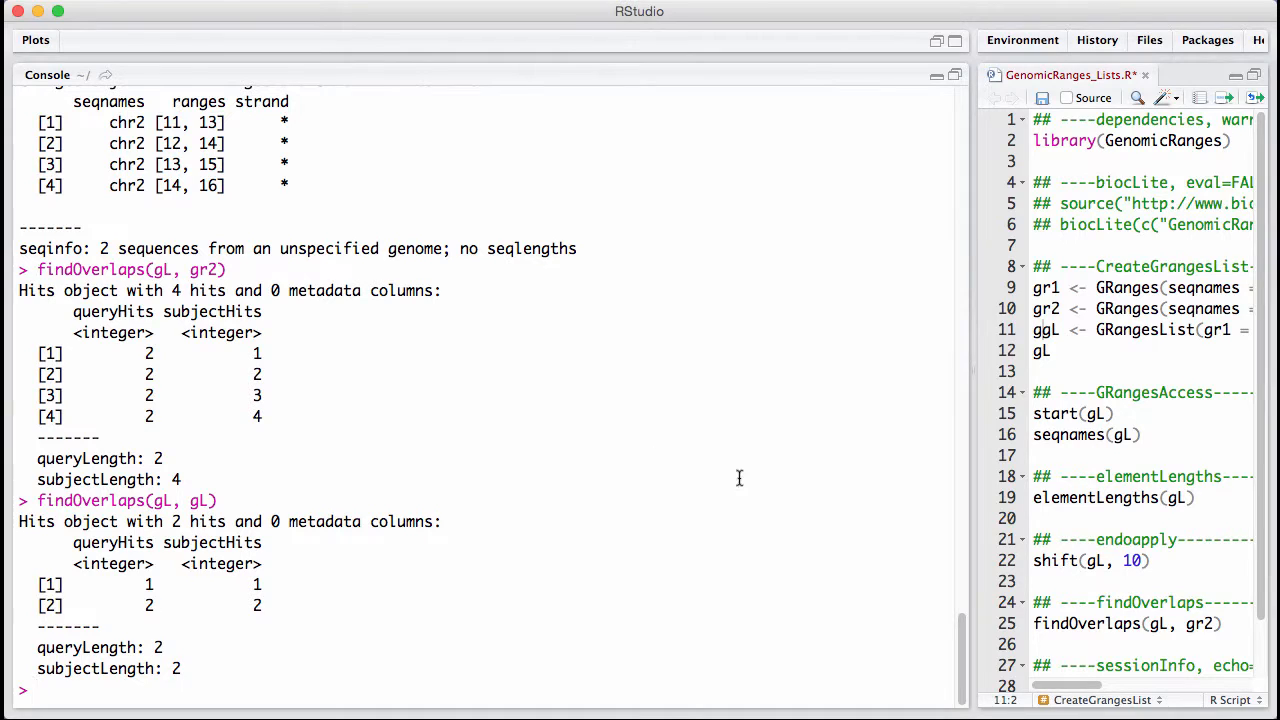
mouse_move(710, 535)
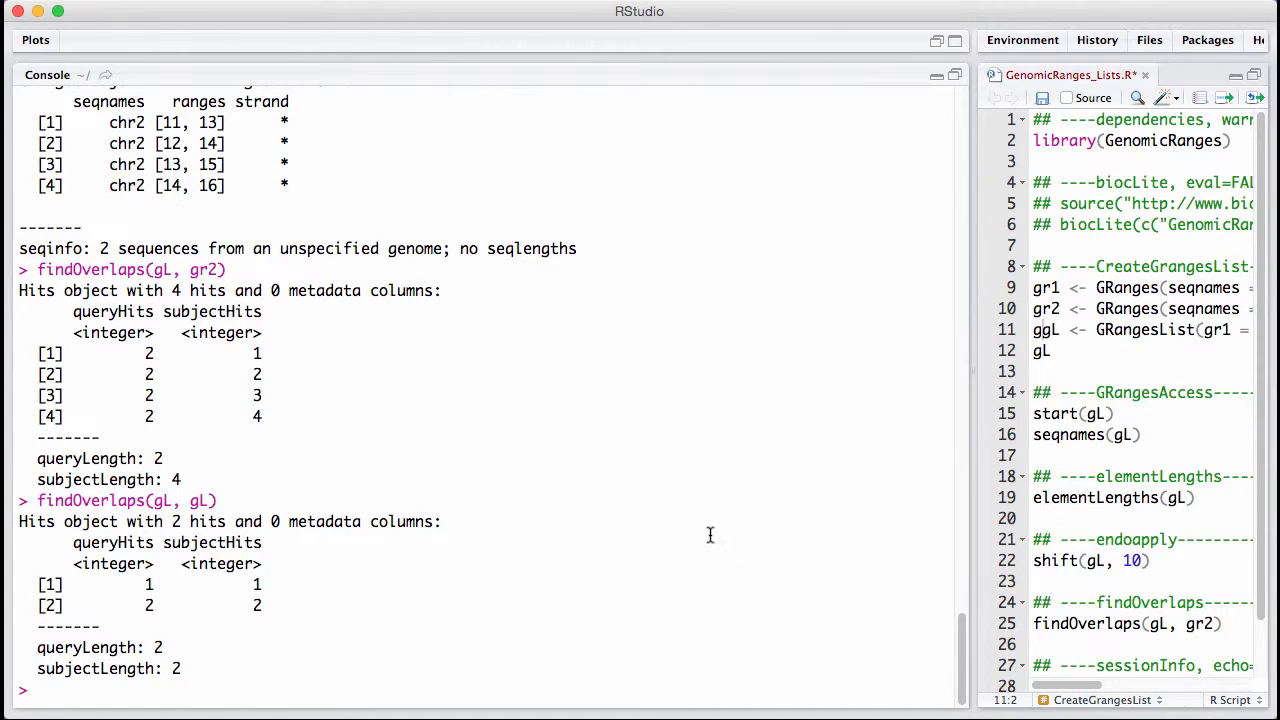